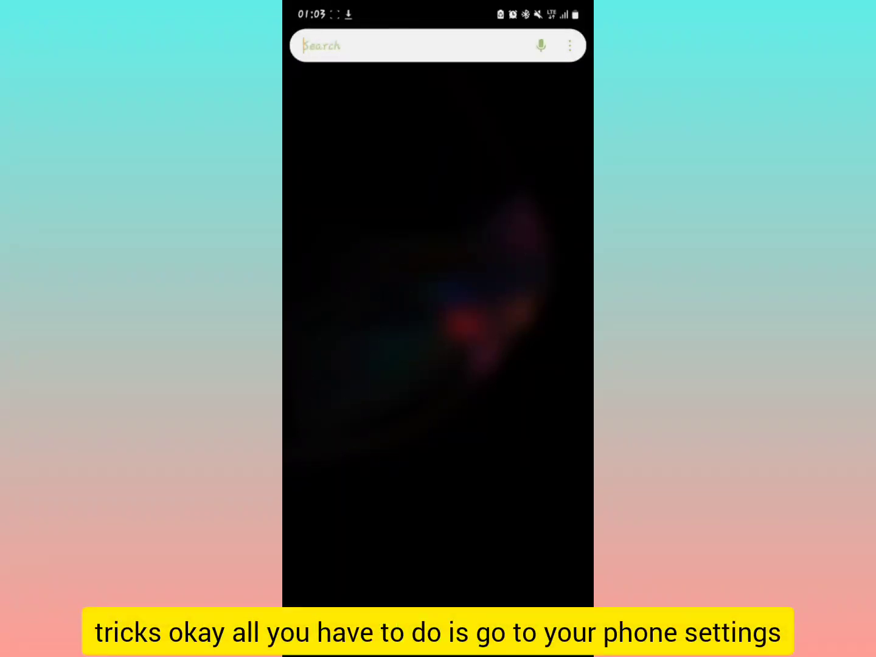
Search the launcher for 'sett' and launch the Settings app.
{"action": "type", "text": "sett"}
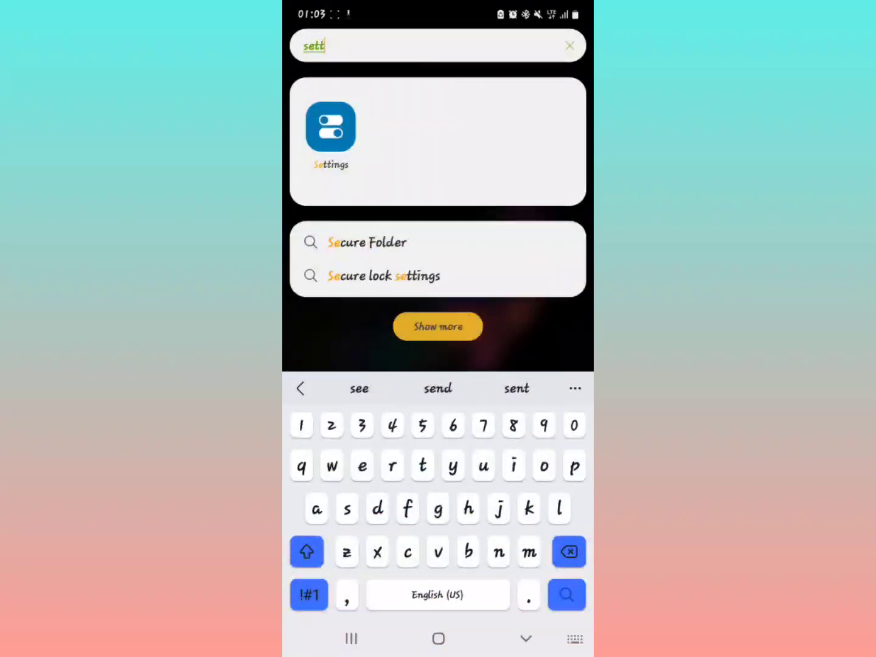
{"action": "left_click", "coordinate": [437, 326]}
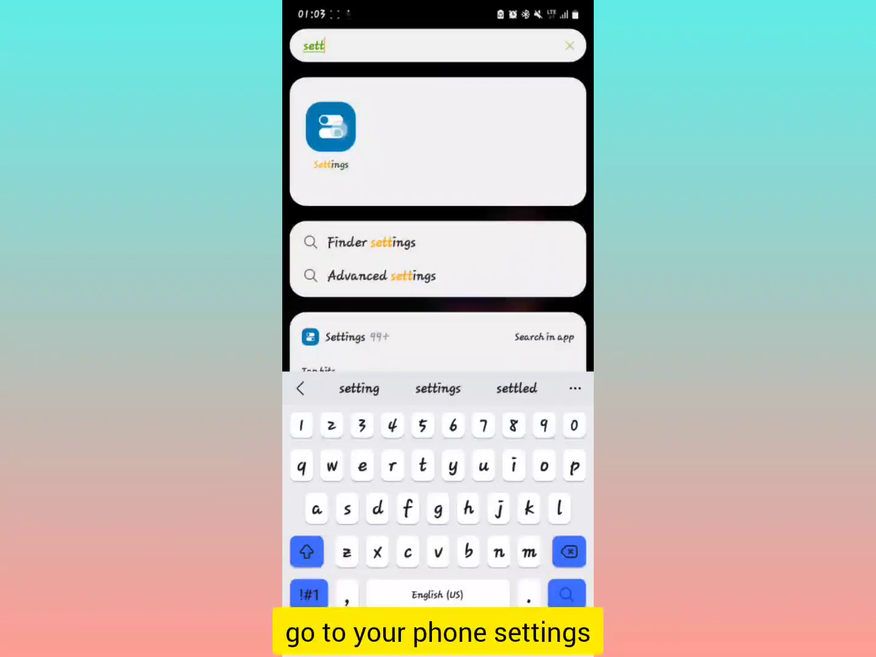
{"action": "left_click", "coordinate": [330, 127]}
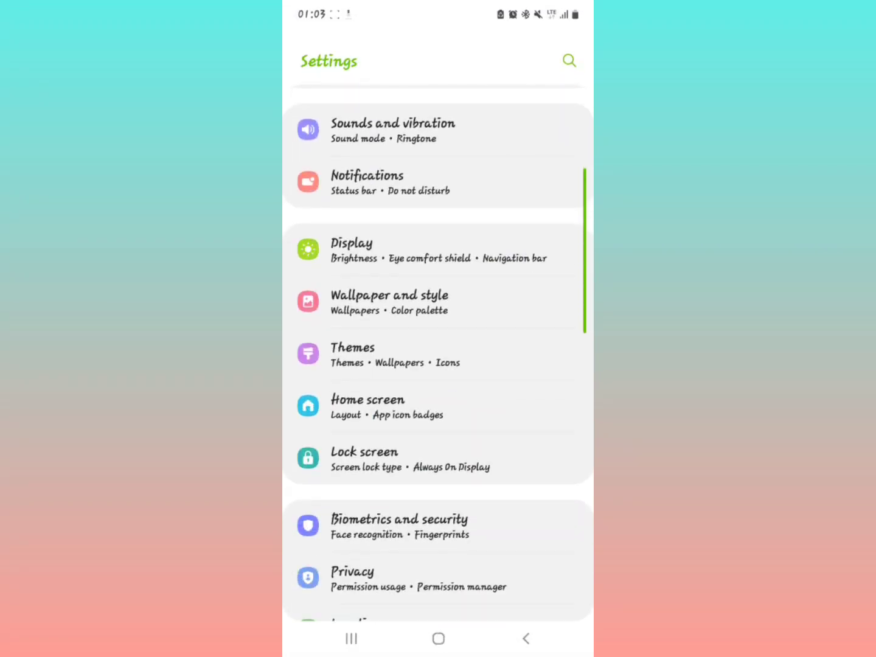
Scroll the Settings list down to Google and open its services page.
{"action": "scroll", "scroll_direction": "down", "scroll_amount": 3}
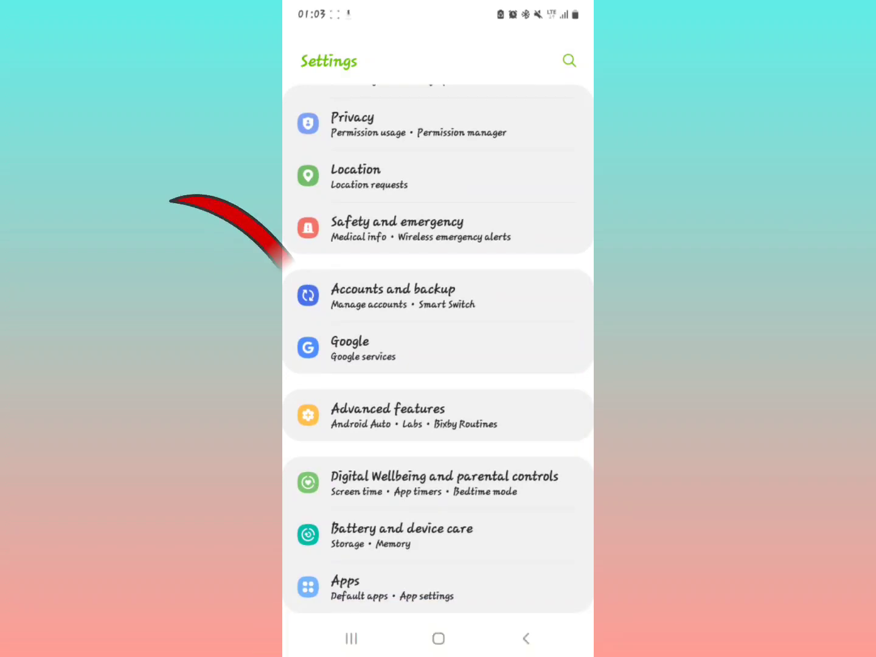
{"action": "left_click", "coordinate": [438, 348]}
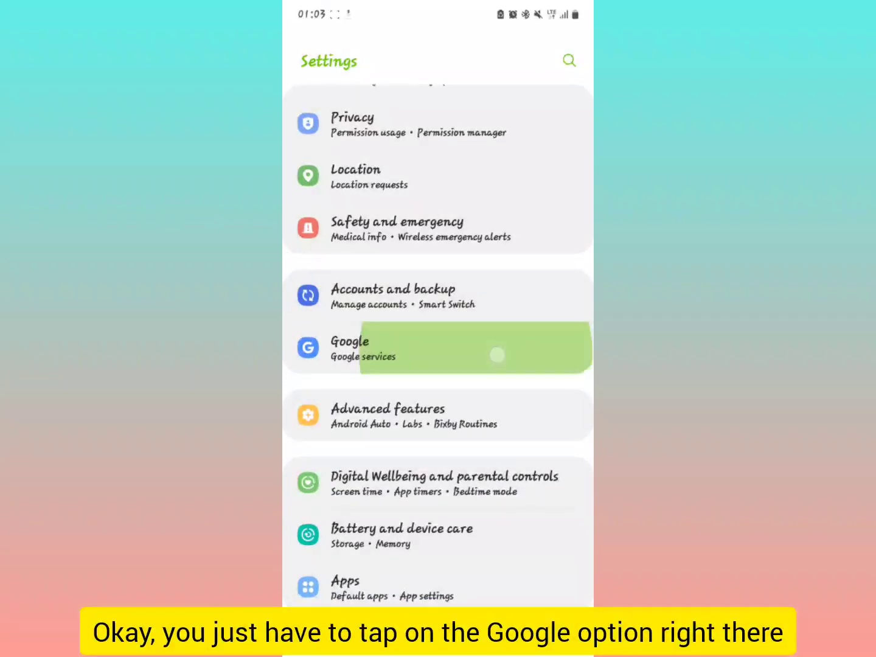
{"action": "left_click", "coordinate": [436, 349]}
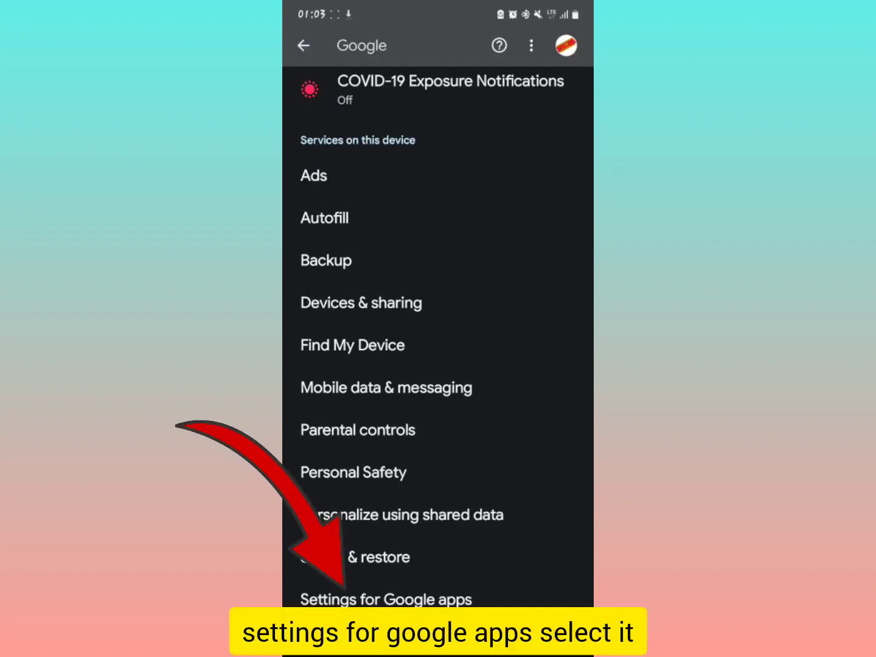
Go through Settings for Google apps and Search, Assistant & Voice to the Voice page.
{"action": "left_click", "coordinate": [386, 599]}
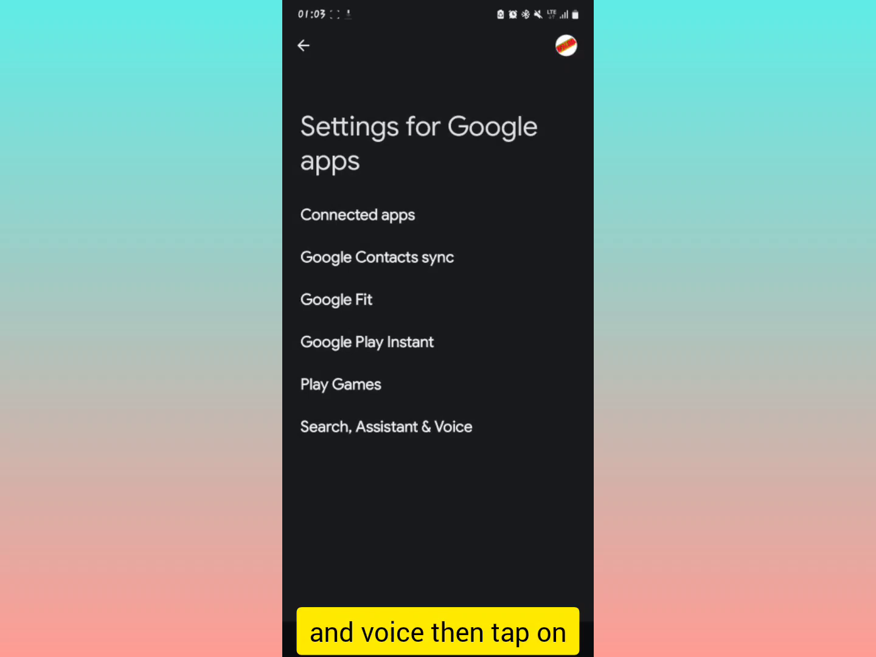
{"action": "left_click", "coordinate": [385, 426]}
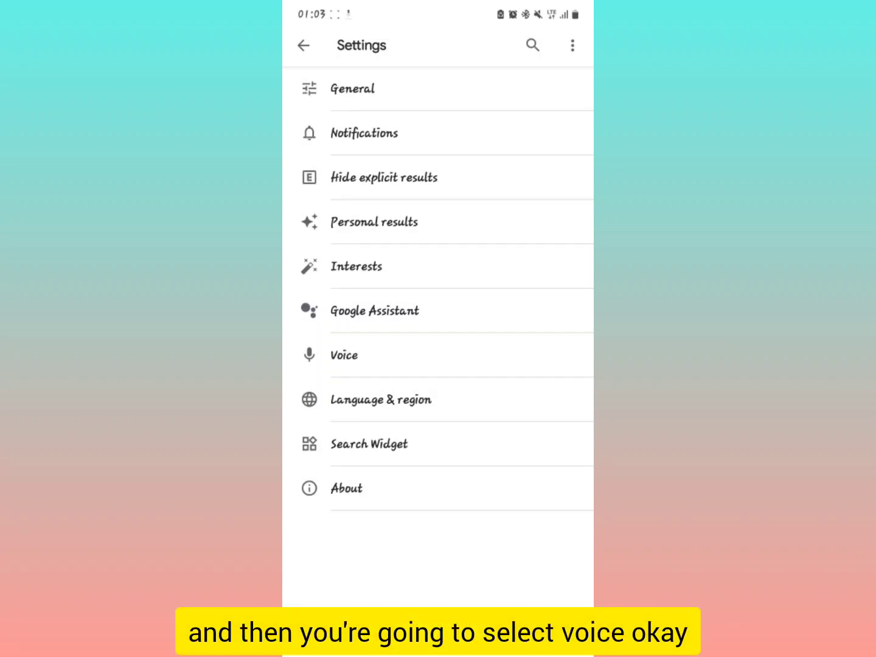
{"action": "left_click", "coordinate": [343, 355]}
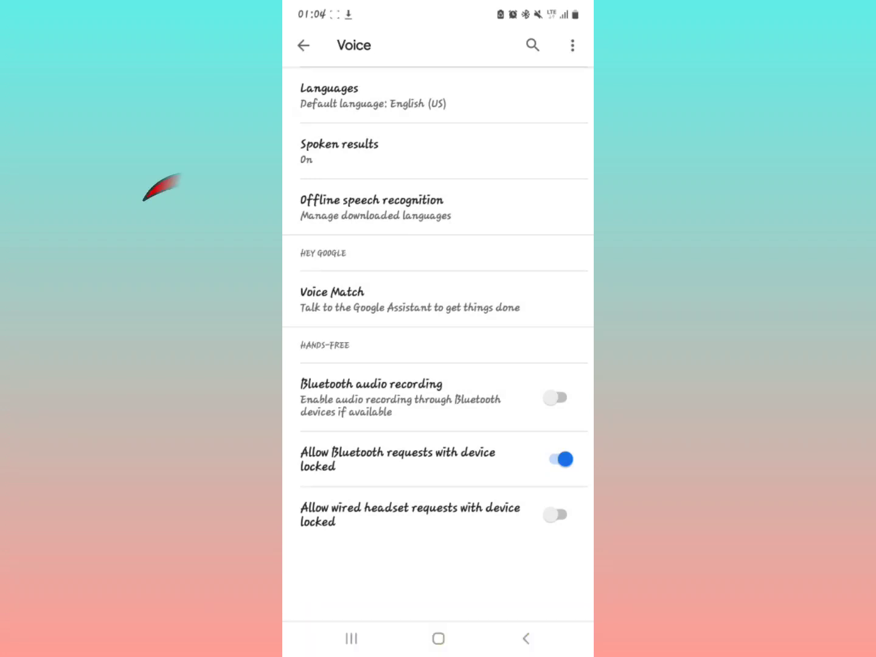
Open Offline speech recognition to see the downloaded English (US) language.
{"action": "left_click", "coordinate": [375, 207]}
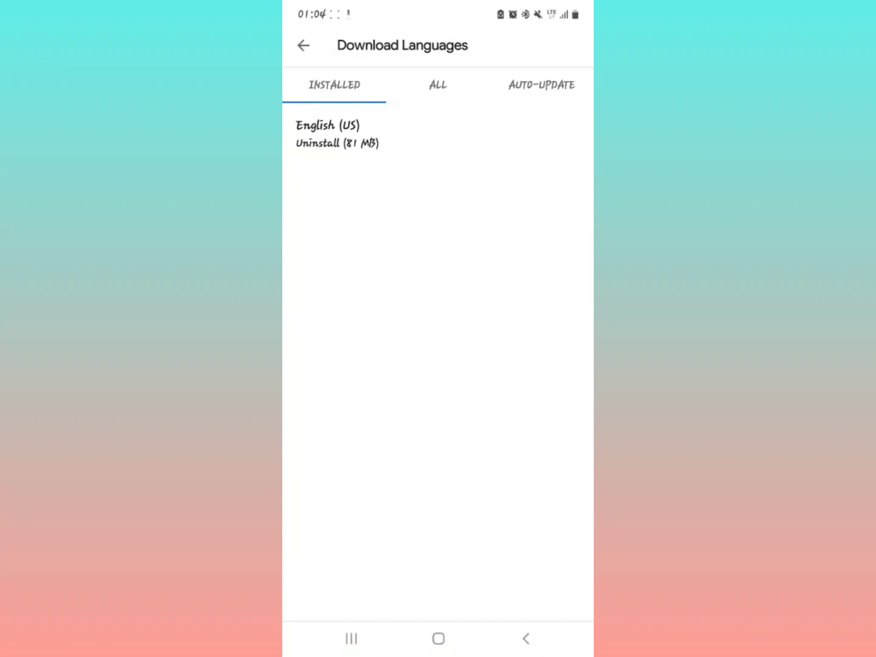
Set language auto-update to 'Do not auto-update languages' instead of Wi-Fi only.
{"action": "left_click", "coordinate": [541, 84]}
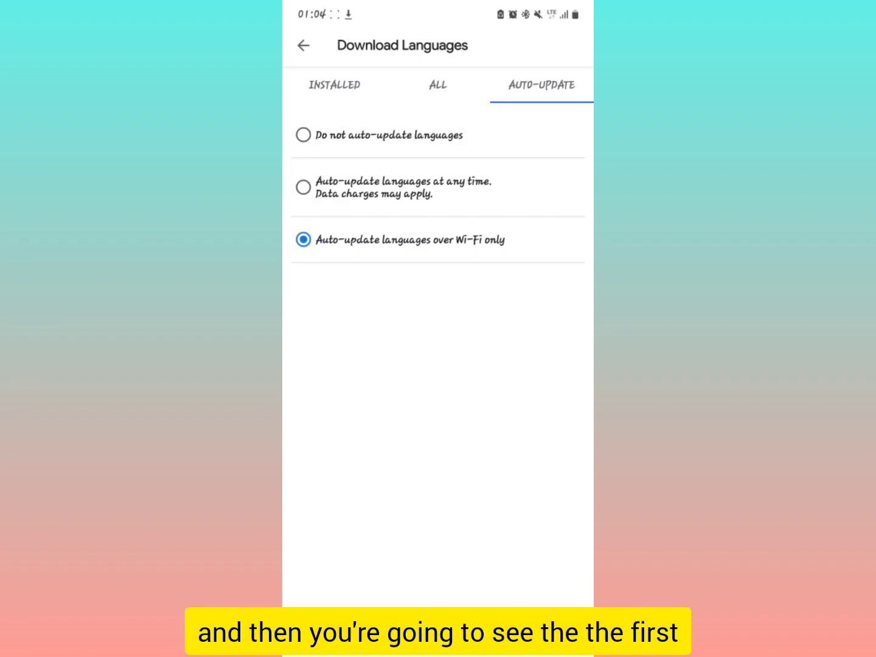
{"action": "left_click", "coordinate": [303, 134]}
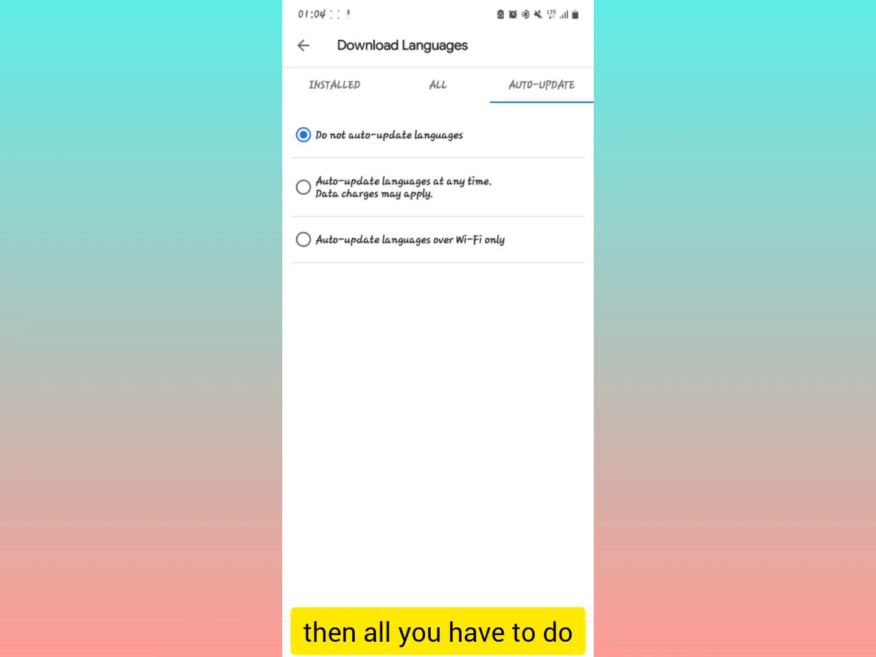
Reopen Offline speech recognition and confirm the auto-update choice was saved.
{"action": "left_click", "coordinate": [303, 45]}
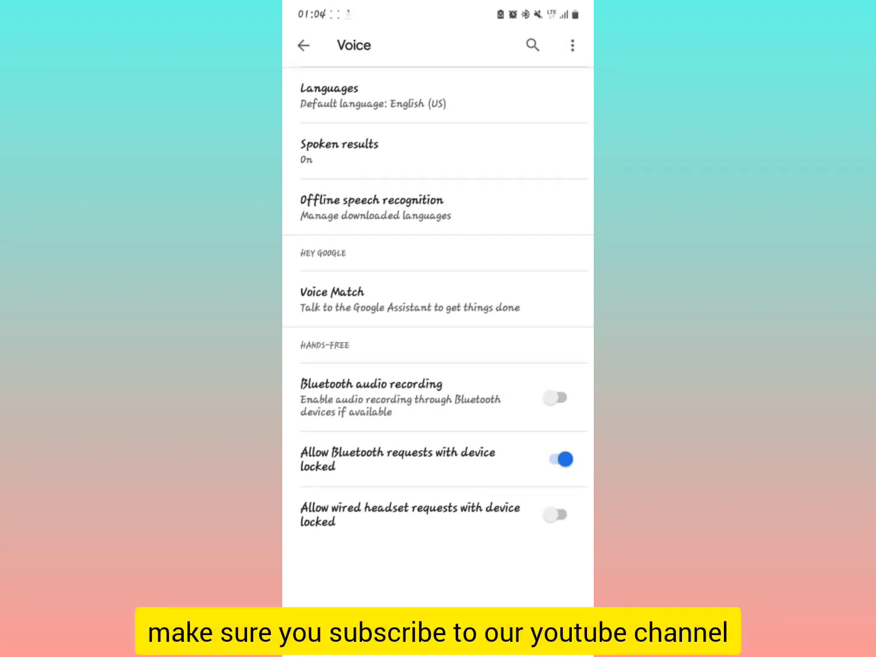
{"action": "left_click", "coordinate": [375, 207]}
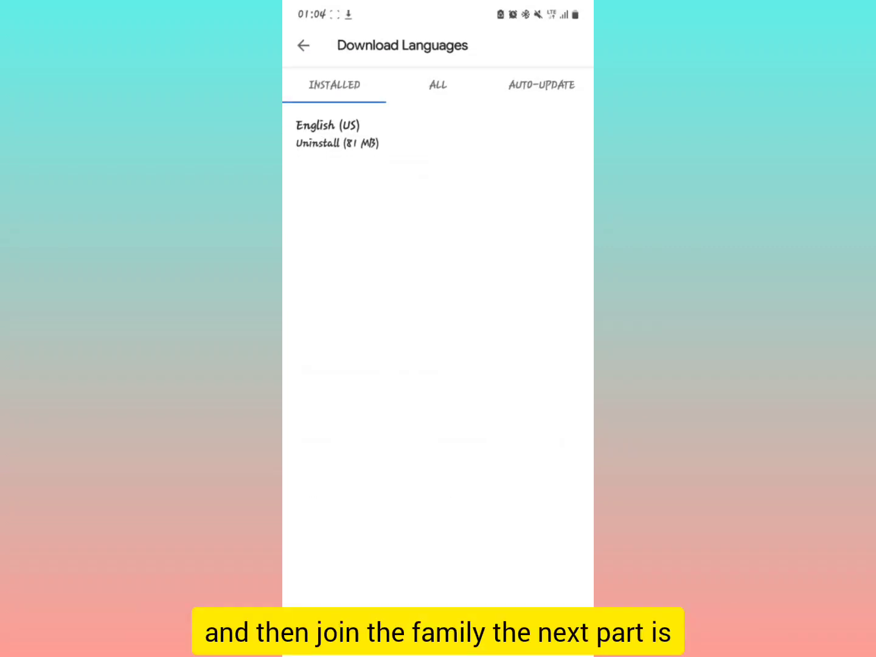
{"action": "left_click", "coordinate": [541, 84]}
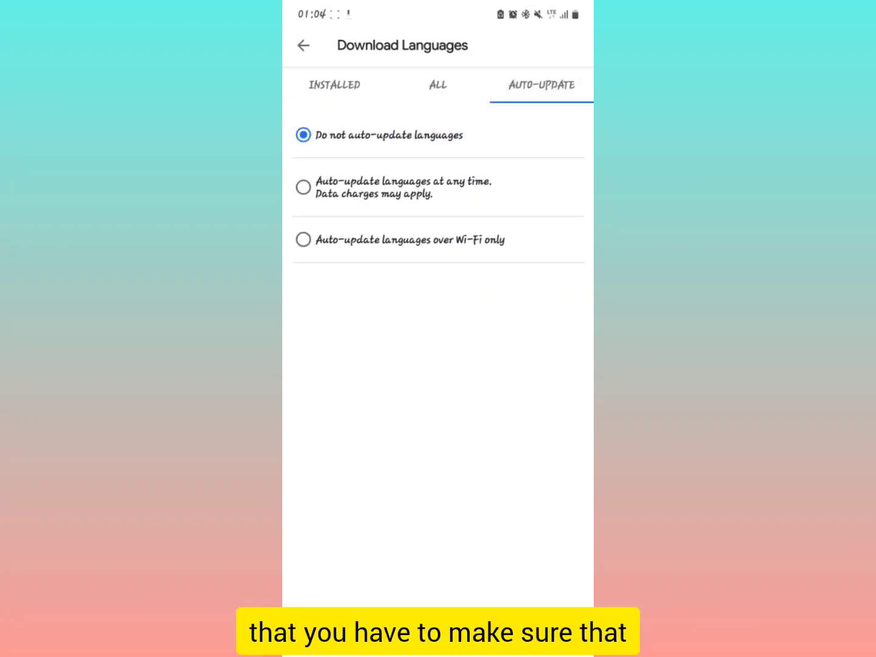